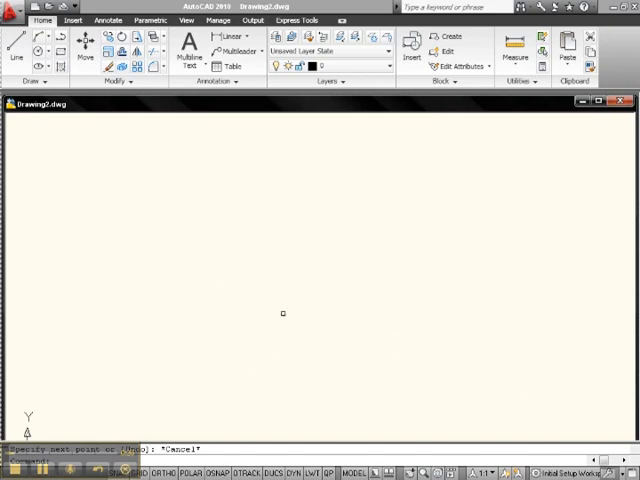
mouse_move(322, 298)
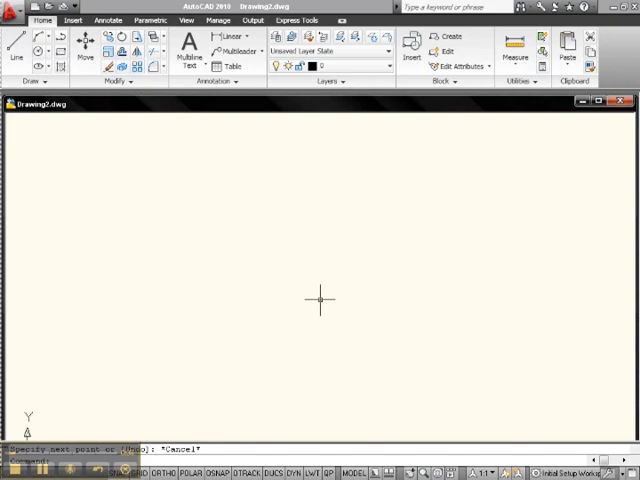
mouse_move(107, 343)
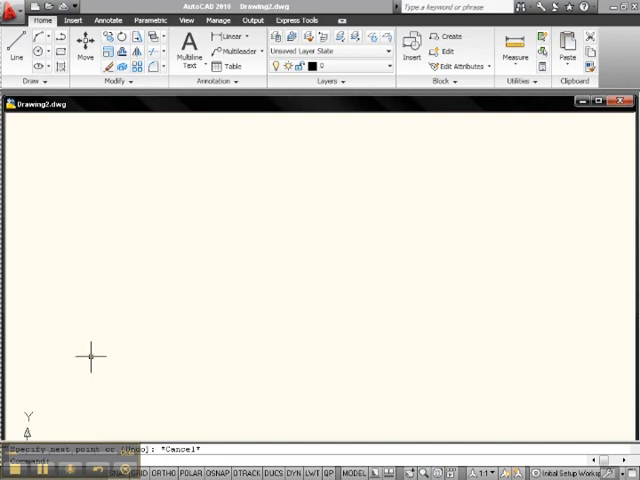
mouse_move(117, 303)
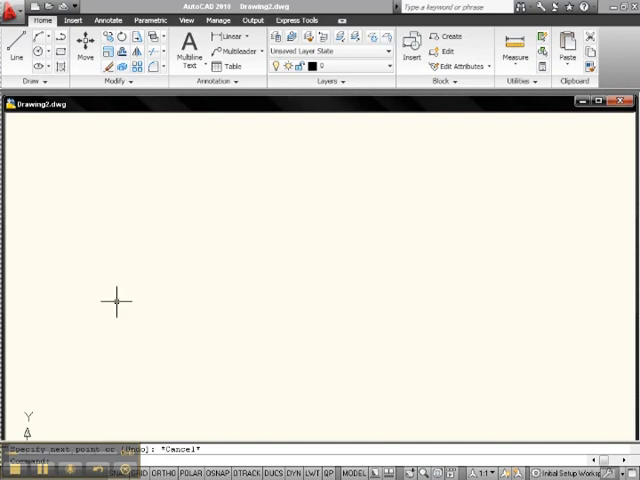
Start a line with its first point at 3,2 and Ortho mode on.
click(13, 52)
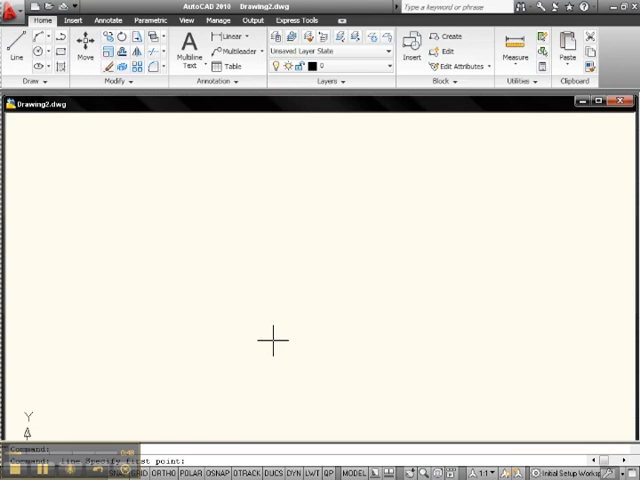
text(3,)
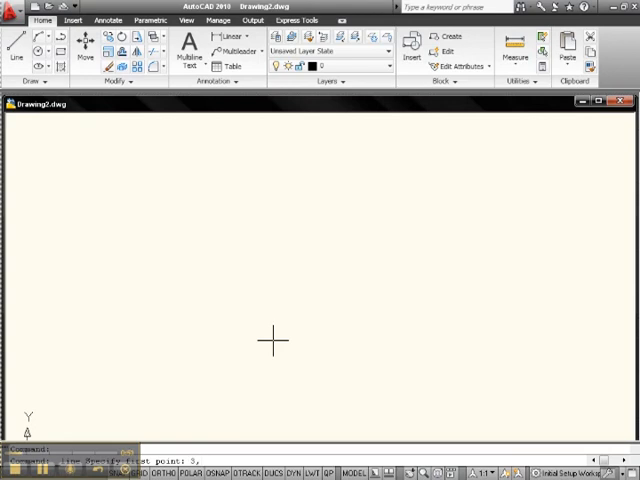
click(78, 275)
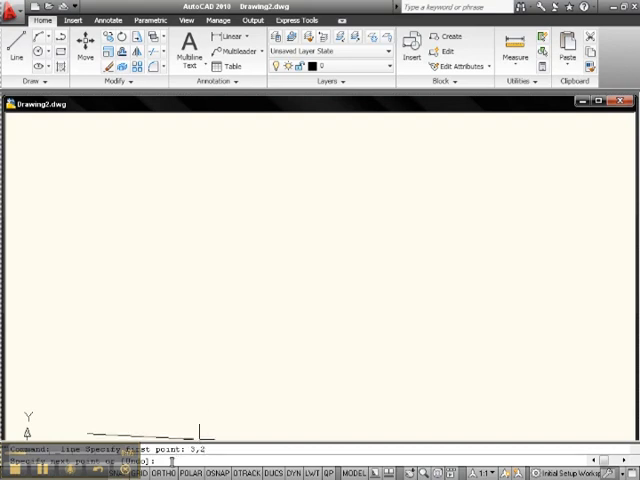
click(160, 472)
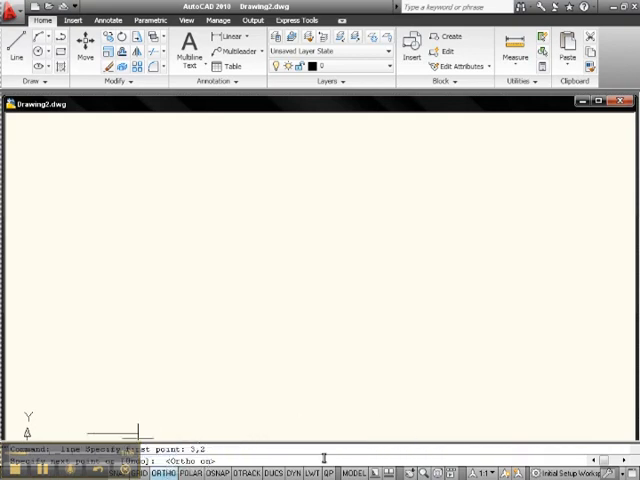
mouse_move(338, 427)
text(6)
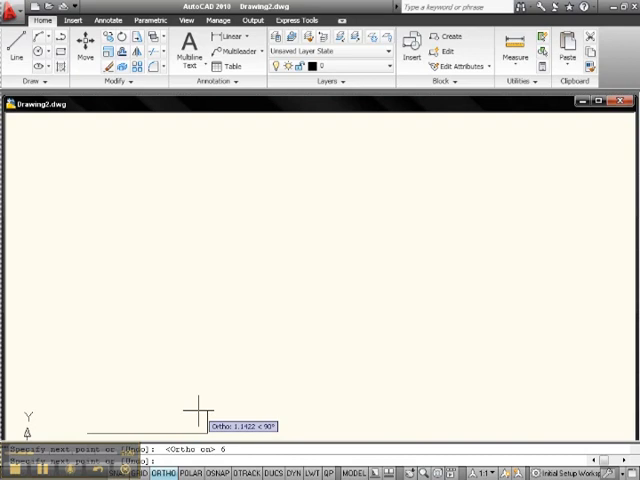
Draw the 6-unit bottom edge, 2 up, then 0.75 back for the right notch.
click(192, 408)
text(2)
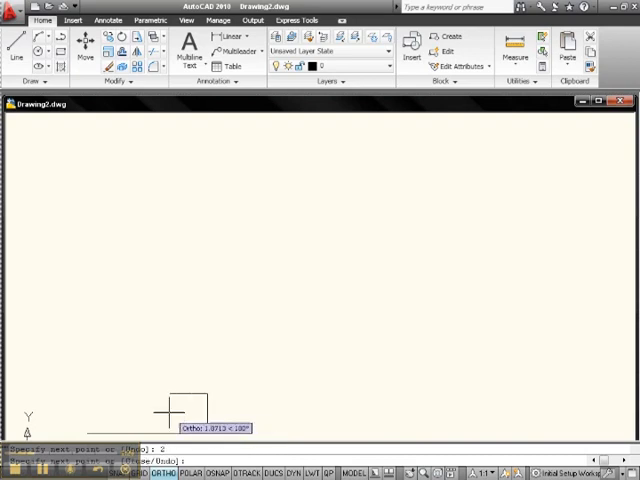
mouse_move(168, 407)
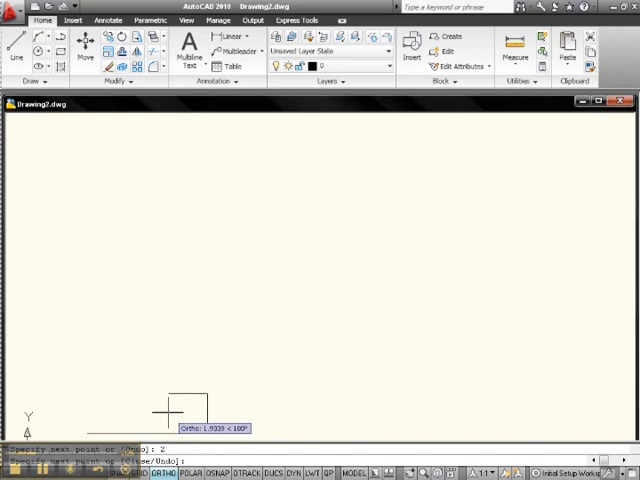
text(.75)
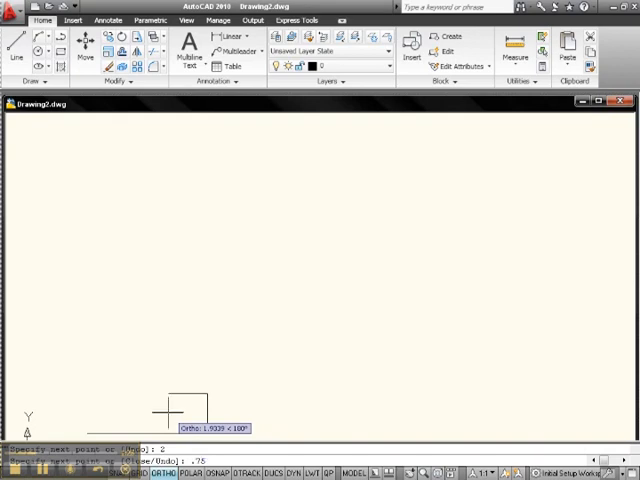
click(205, 305)
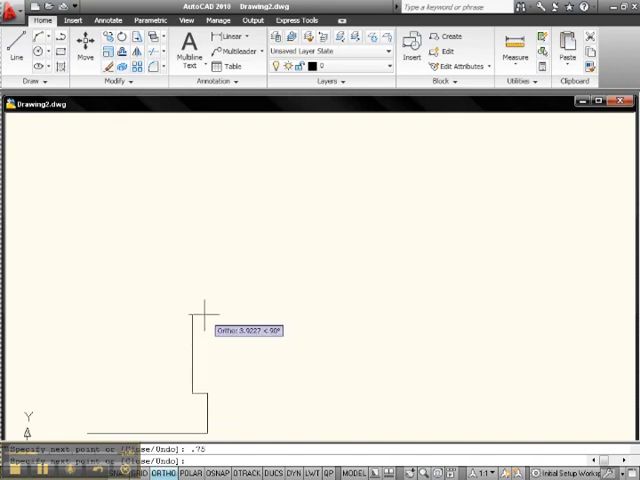
mouse_move(190, 318)
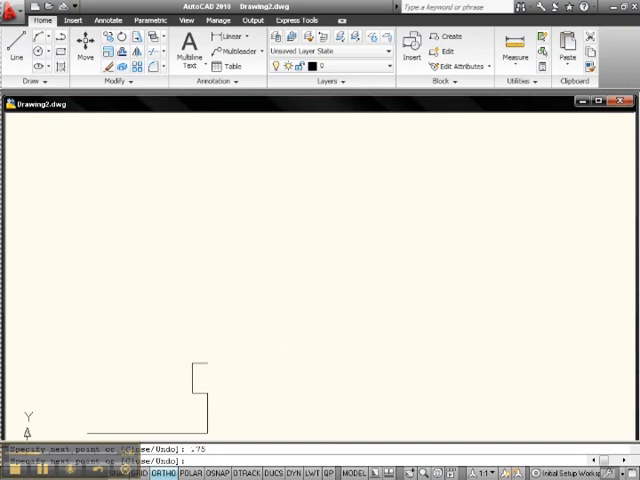
mouse_move(213, 280)
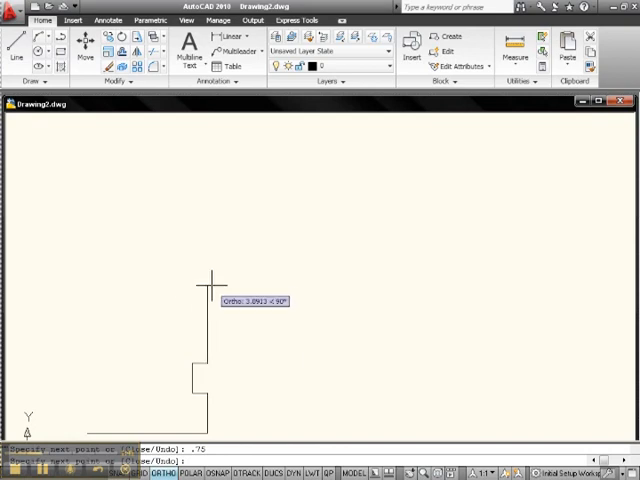
mouse_move(205, 271)
text(2)
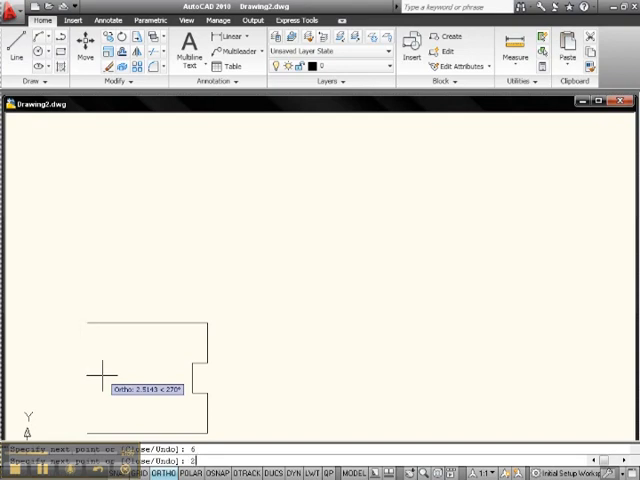
Draw the 6-unit top edge and the left side with its matching 0.75 notch.
click(105, 378)
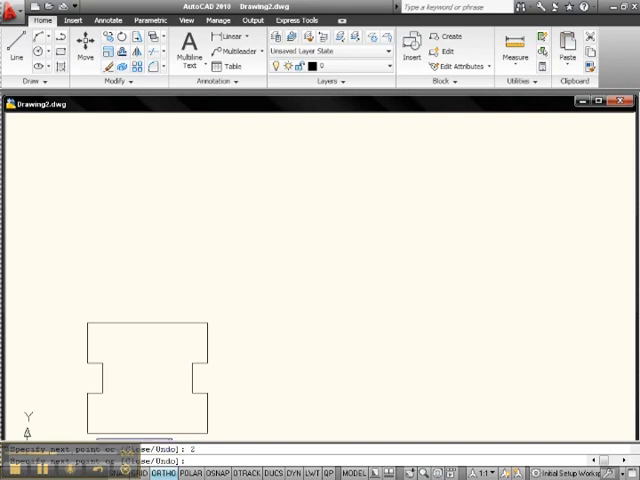
mouse_move(263, 310)
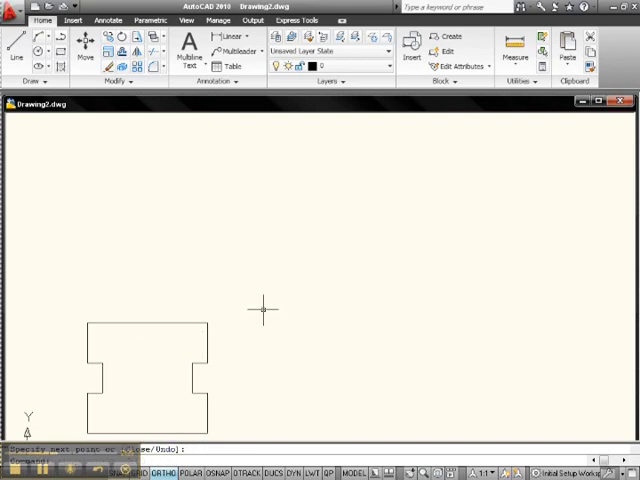
mouse_move(272, 241)
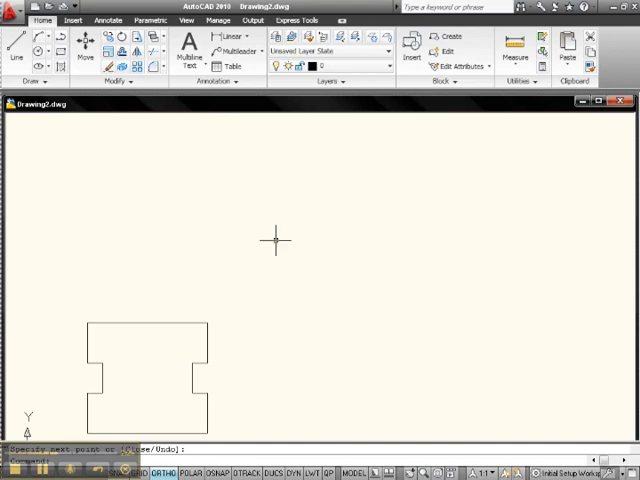
mouse_move(210, 300)
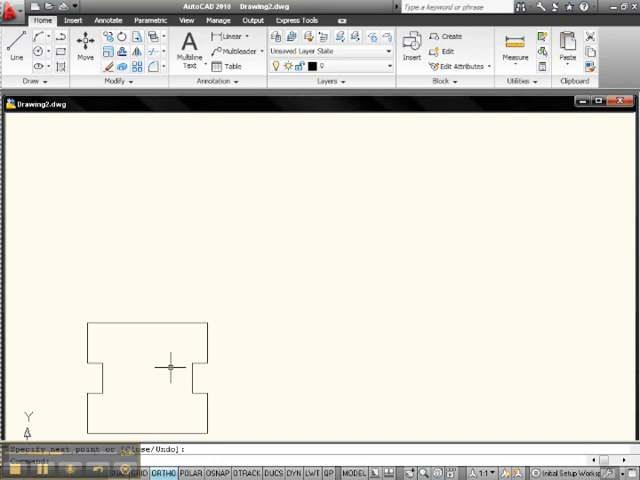
mouse_move(172, 342)
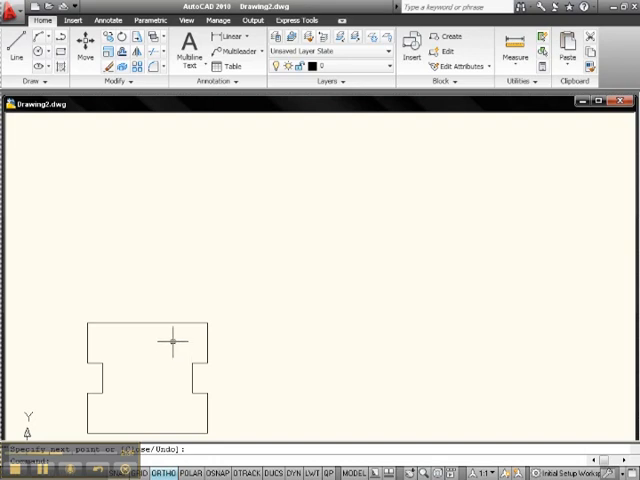
mouse_move(167, 260)
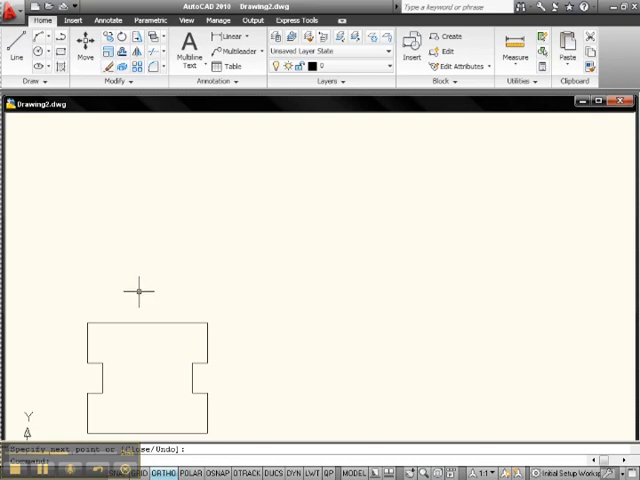
mouse_move(210, 338)
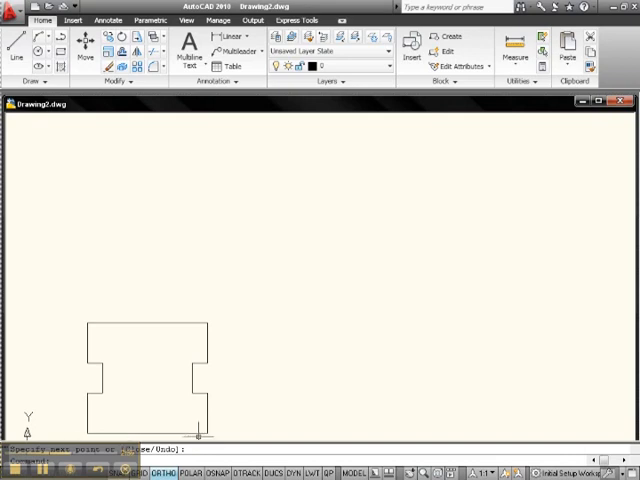
mouse_move(193, 417)
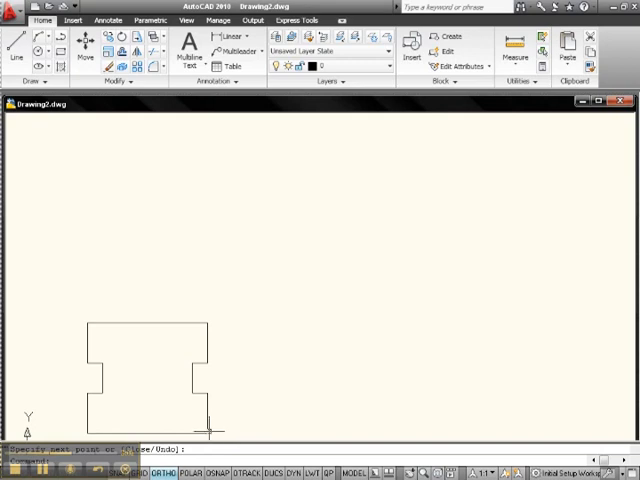
mouse_move(169, 338)
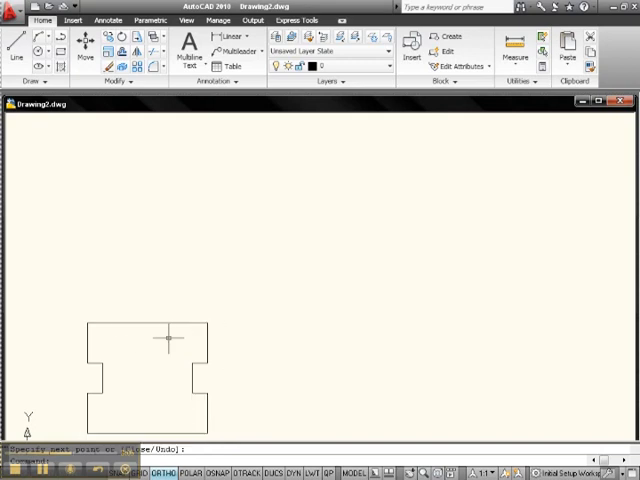